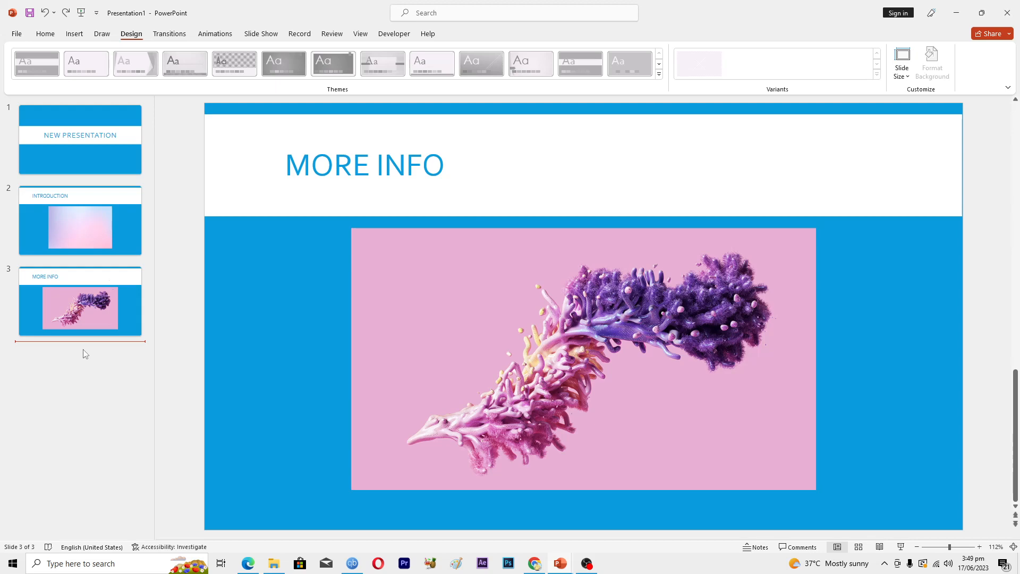
mouse_move(561, 563)
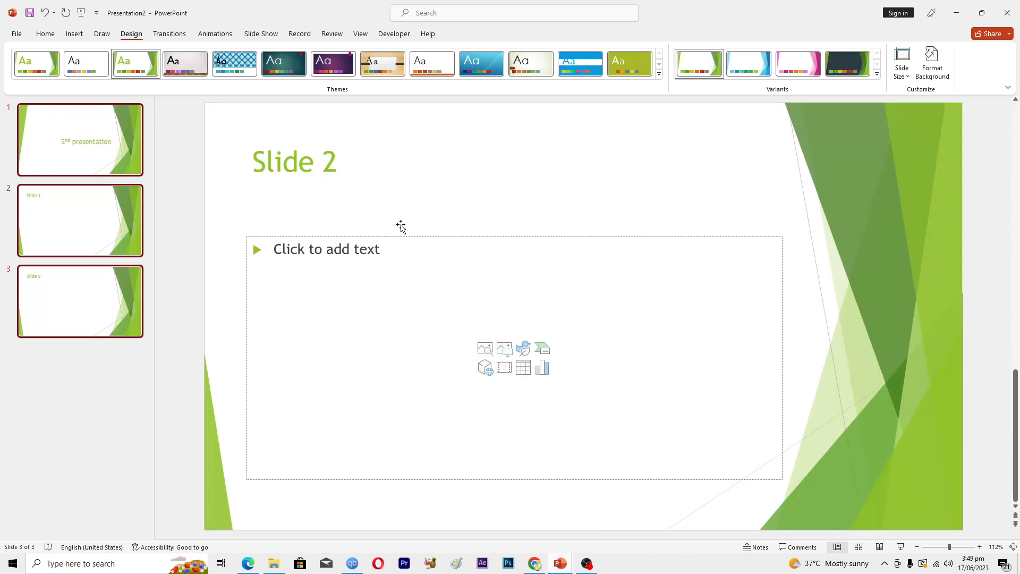
mouse_move(85, 140)
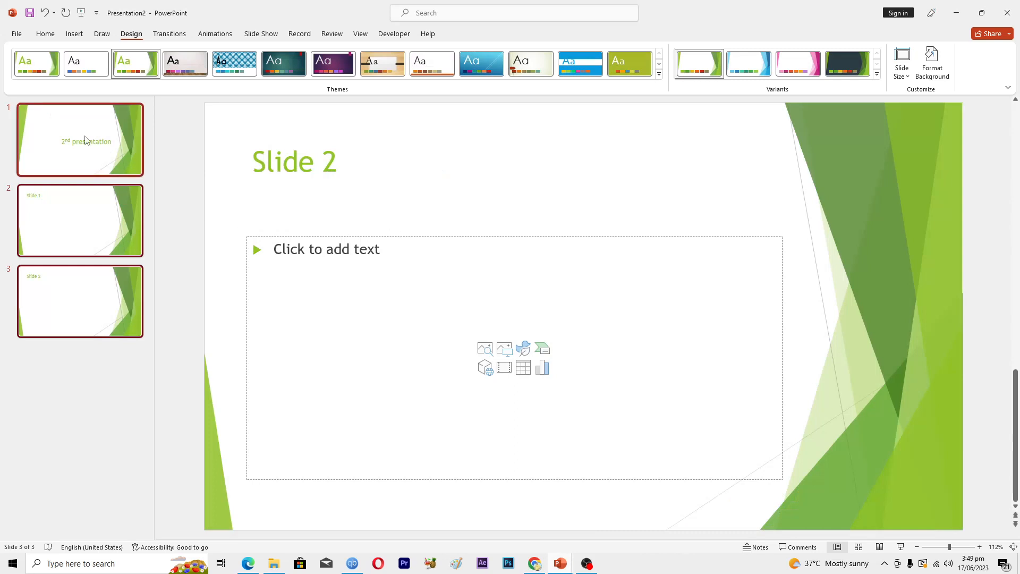
Step: Bring the green Presentation2 window to the front from the thumbnail pane
left_click(80, 140)
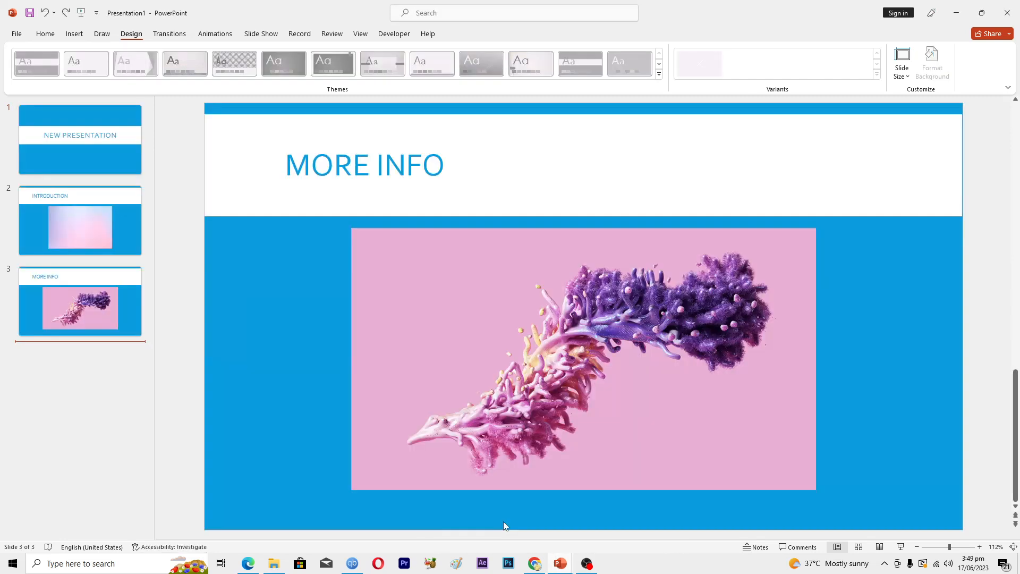
left_click(80, 139)
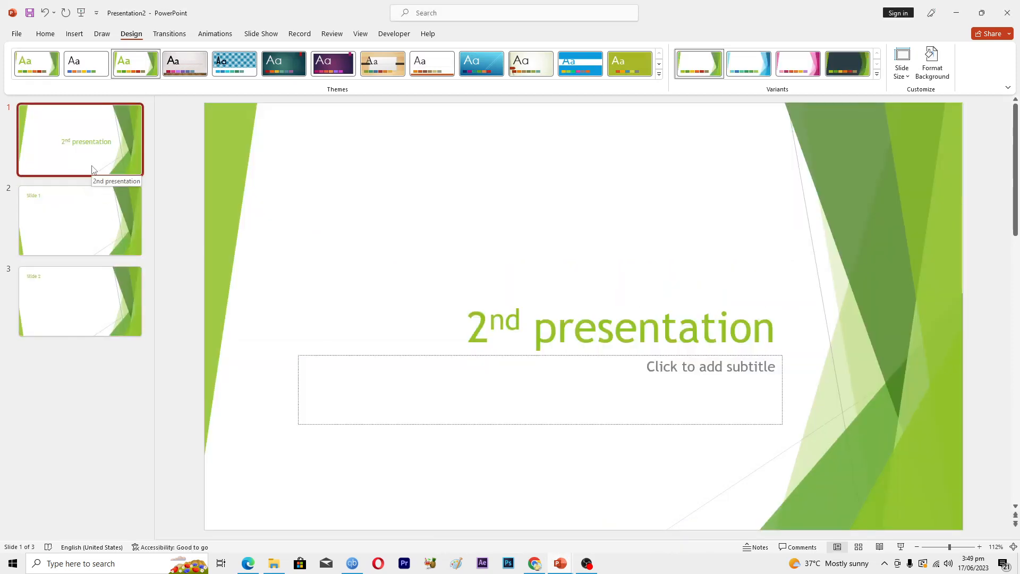
Step: Select all three green slides with Shift-click and copy them
left_click(80, 219)
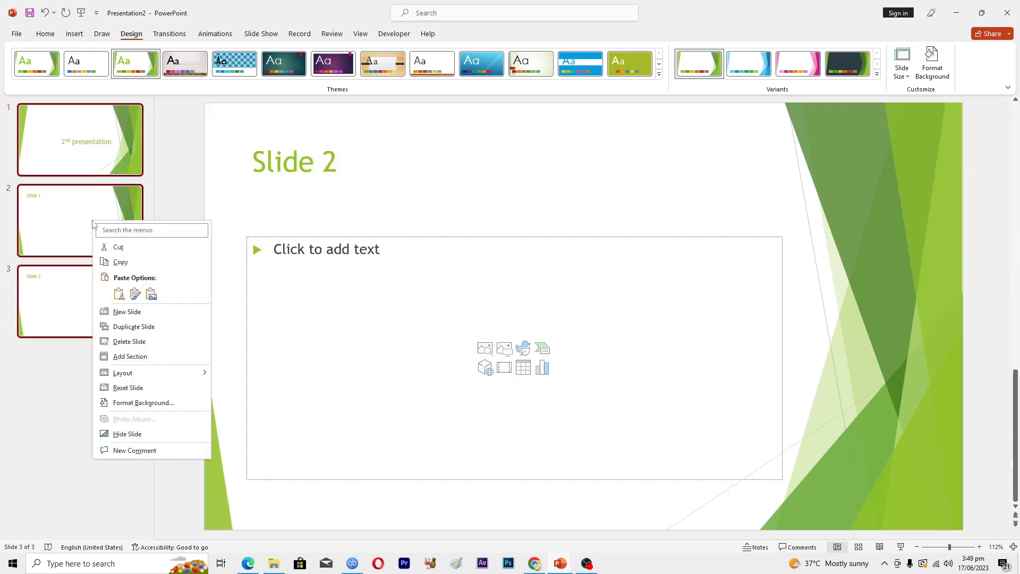
left_click(461, 491)
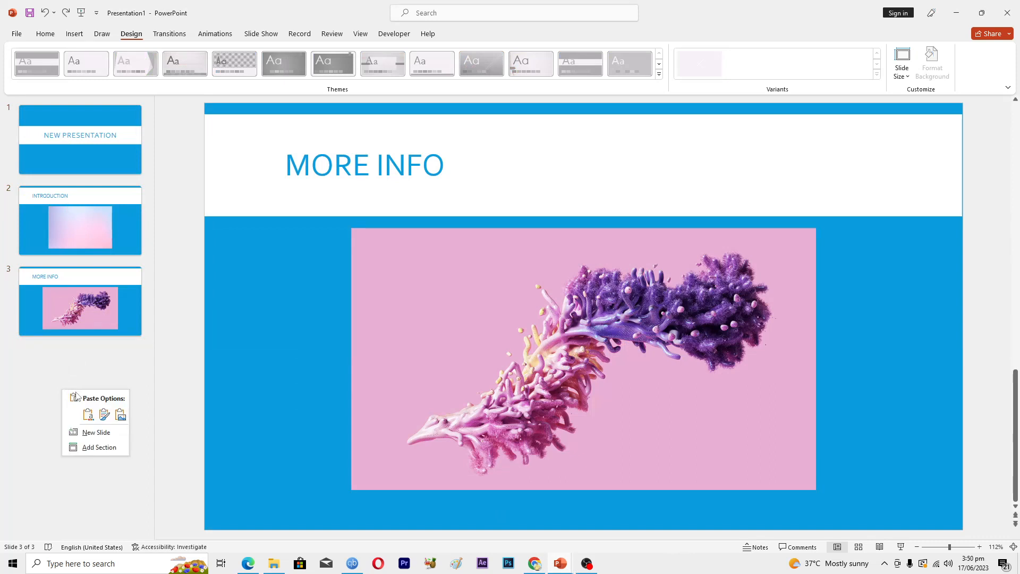
mouse_move(72, 379)
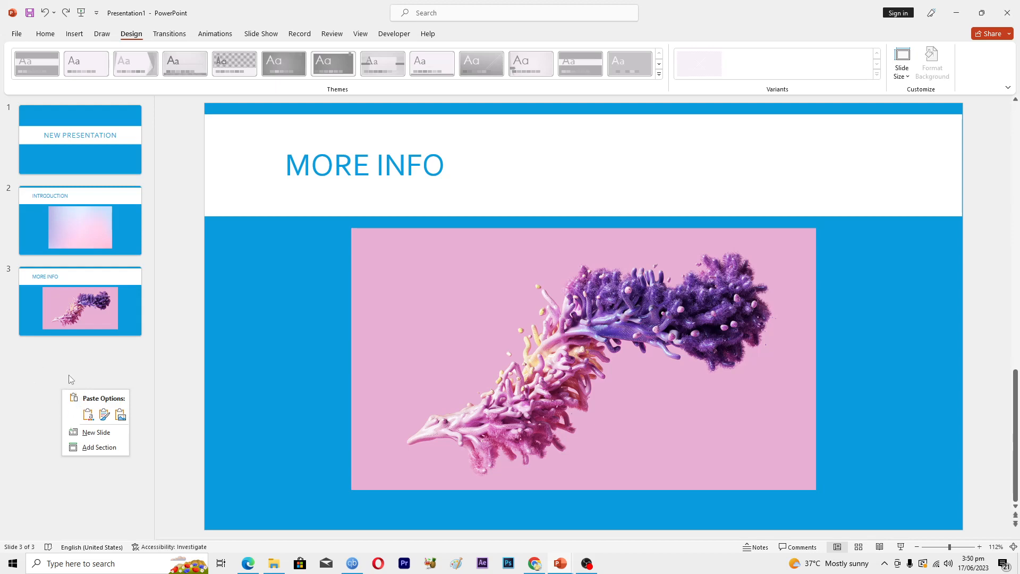
mouse_move(82, 337)
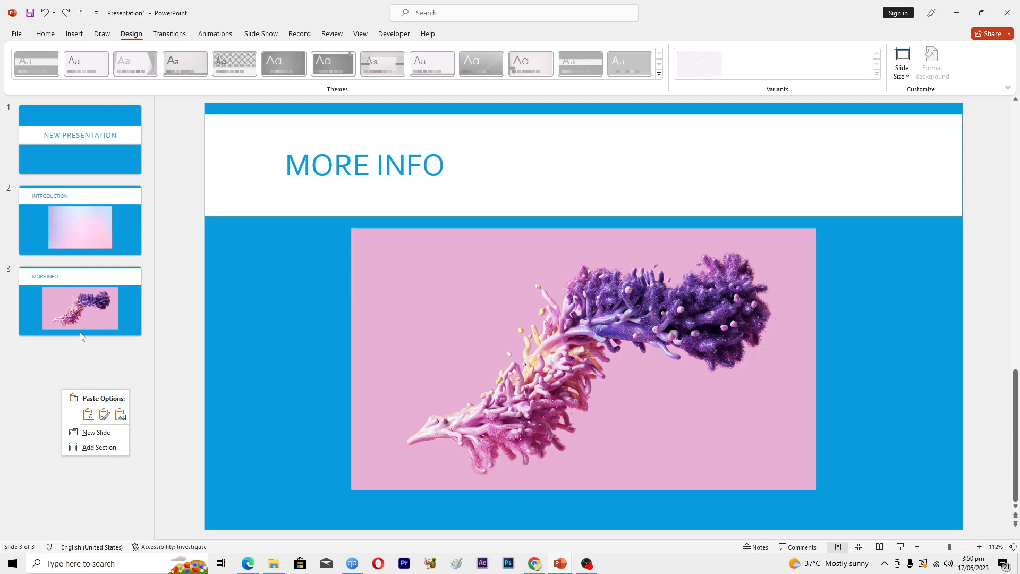
mouse_move(88, 415)
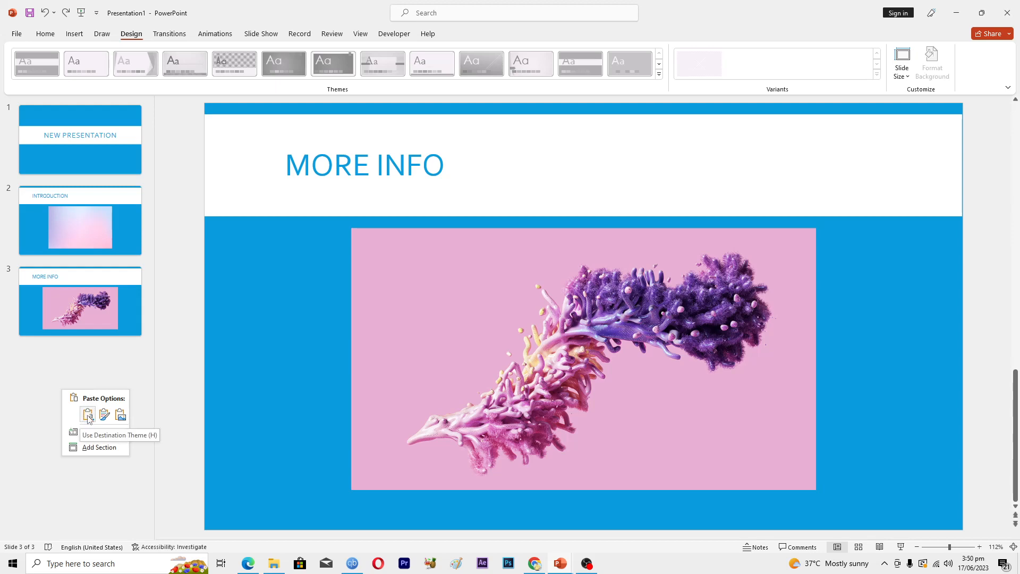
left_click(87, 415)
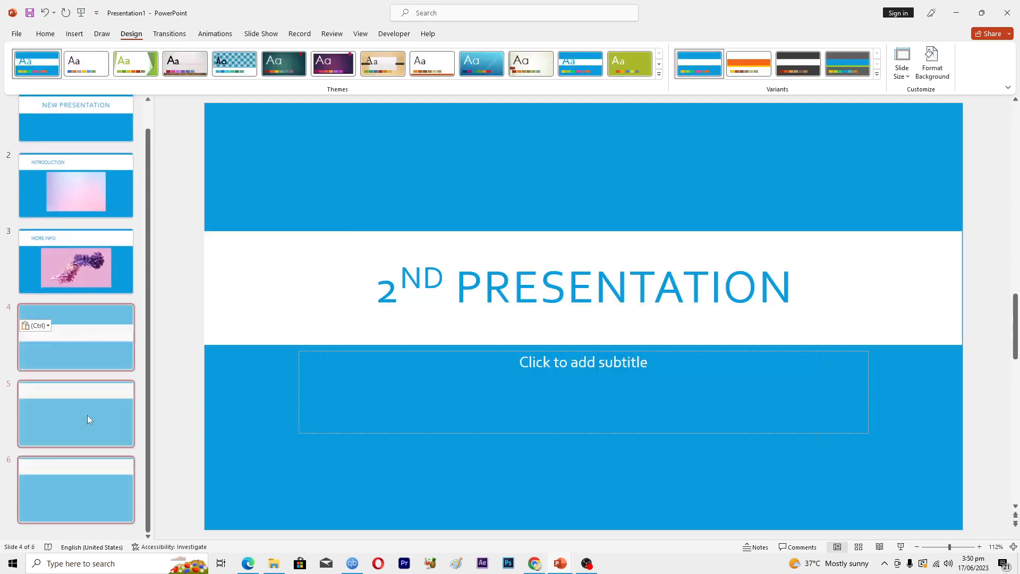
left_click(75, 489)
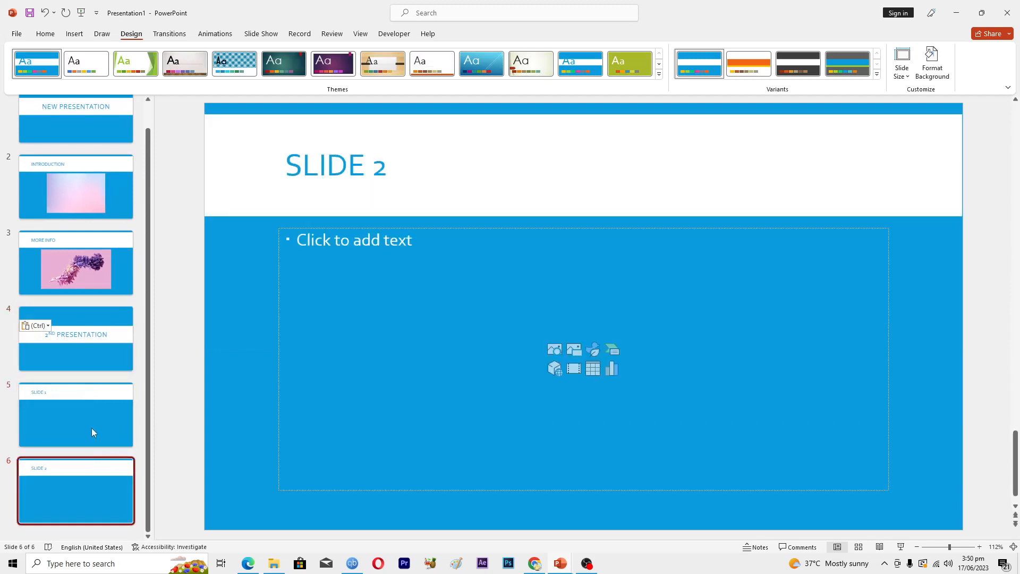
left_click(76, 346)
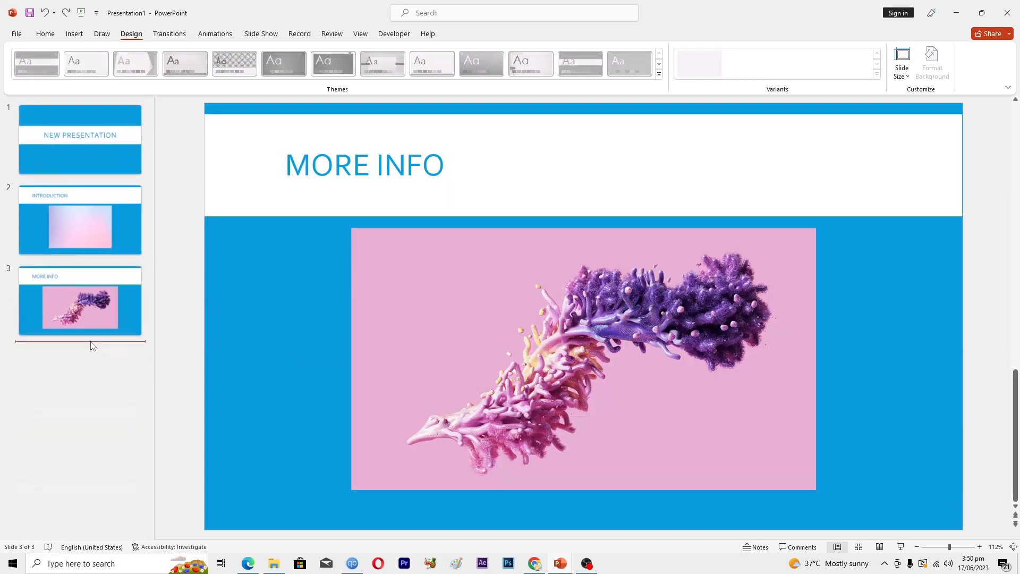
mouse_move(91, 387)
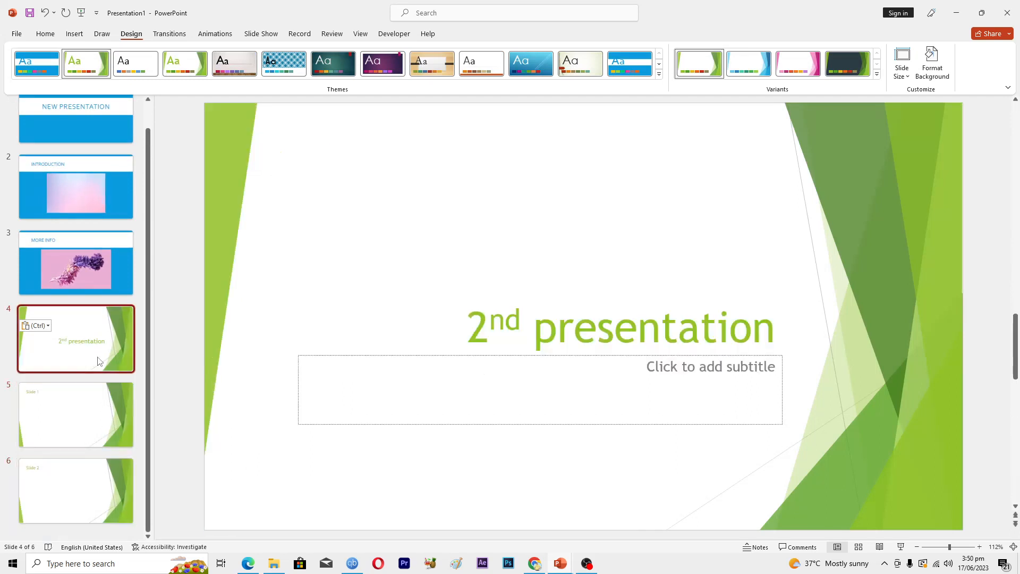
Step: Review pasted slides 4–6 to confirm they kept the green design
left_click(77, 491)
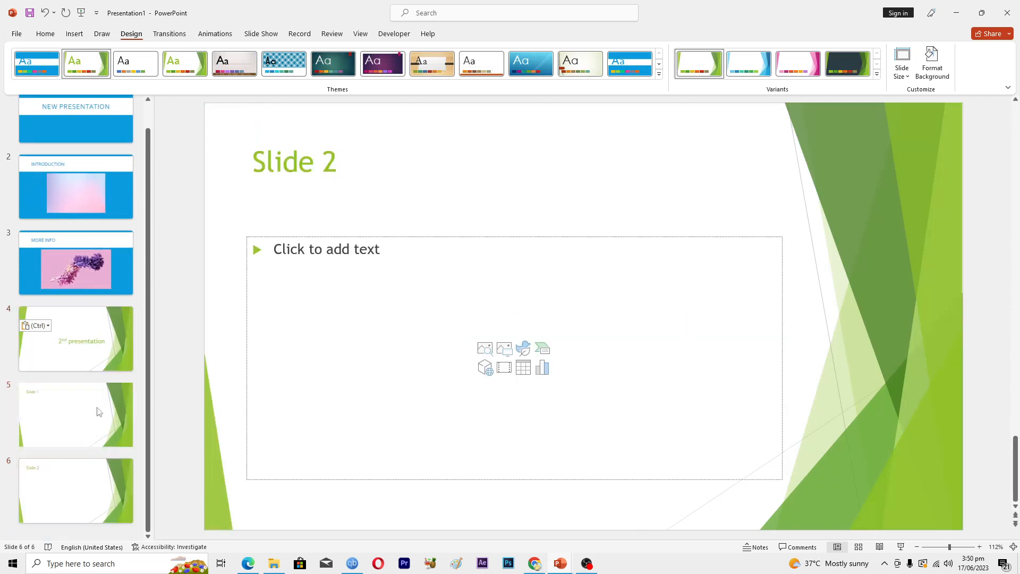
left_click(75, 339)
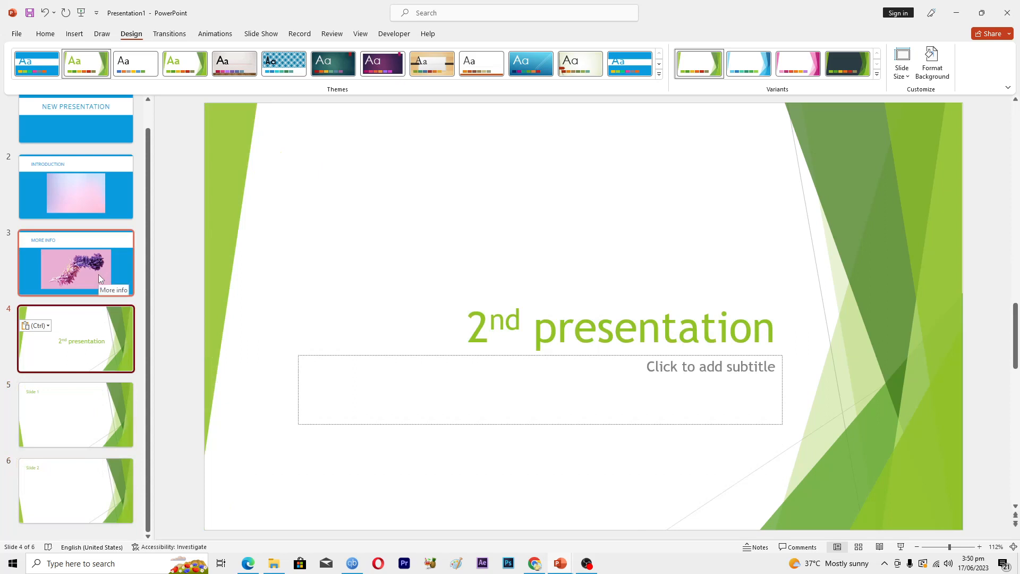
mouse_move(139, 400)
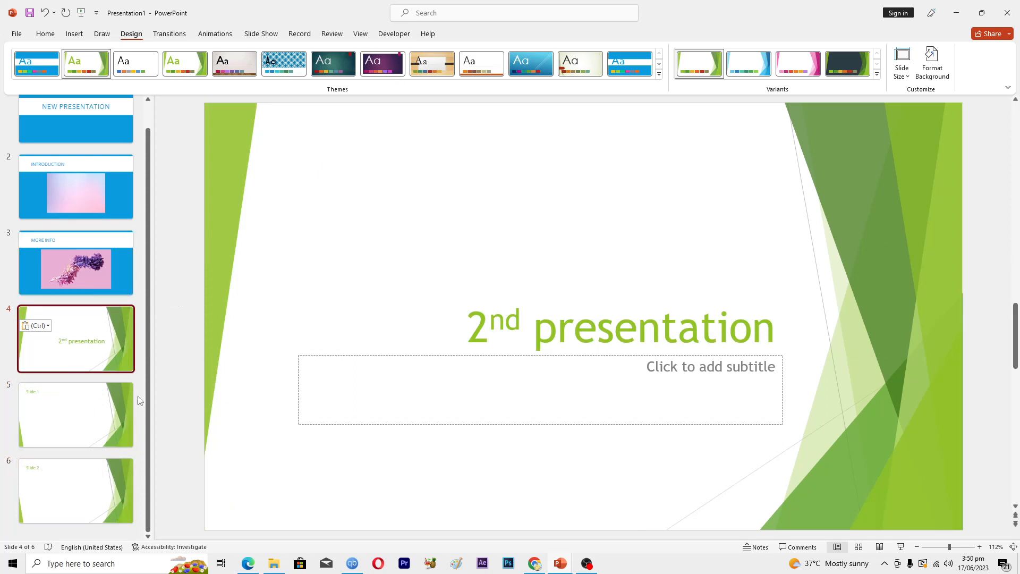
left_click(77, 491)
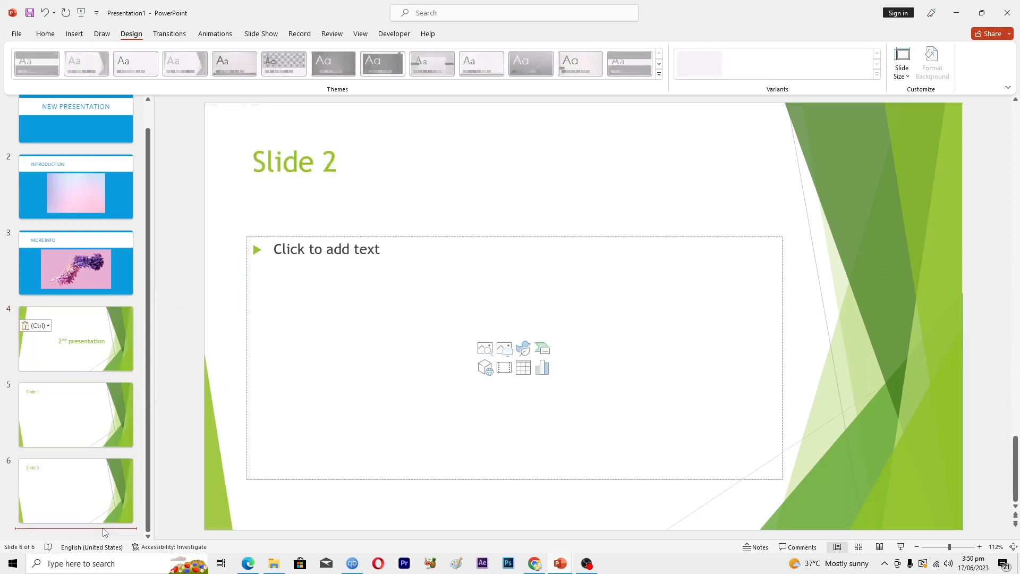